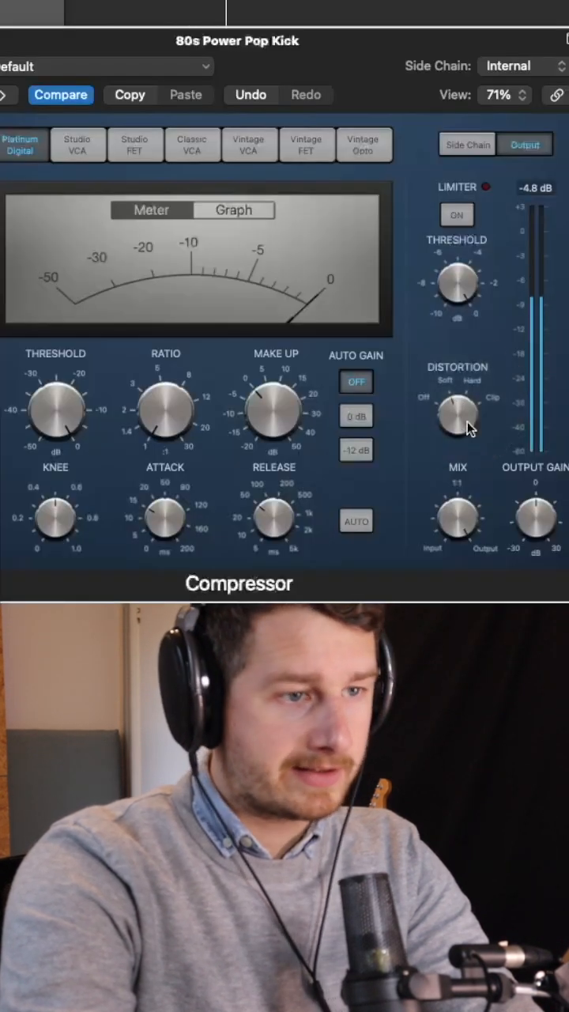
- Raise the 80s Power Pop Kick Compressor's Make Up knob until output peaks near 0 dB
{"action": "left_click_drag", "start_coordinate": [273, 411], "coordinate": [269, 415]}
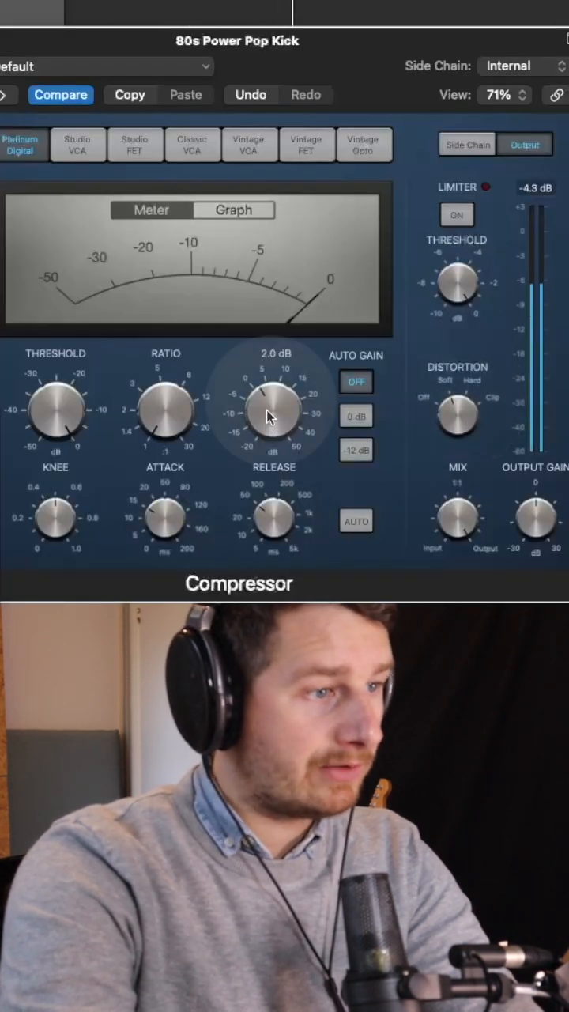
{"action": "left_click_drag", "start_coordinate": [273, 411], "coordinate": [277, 372]}
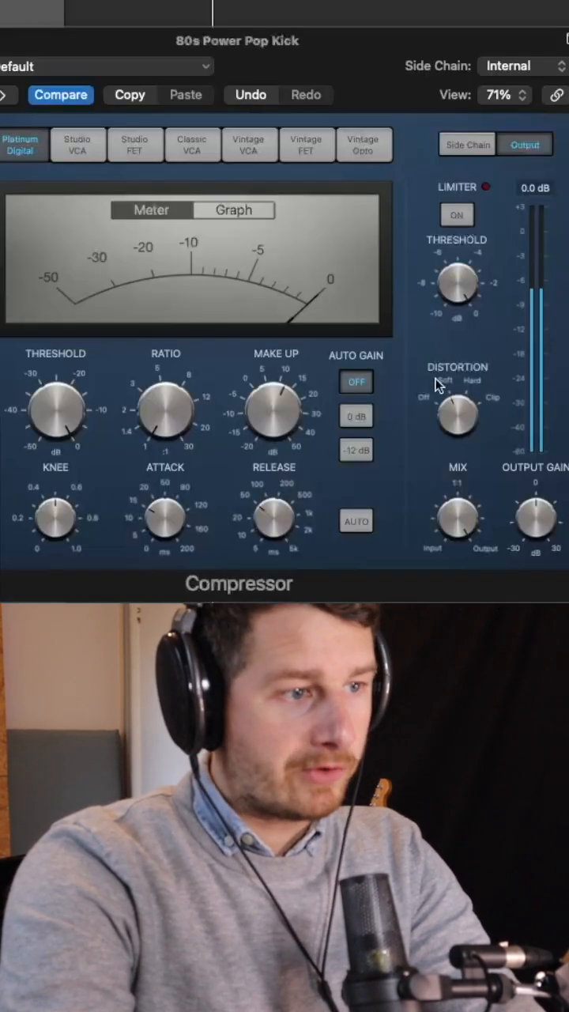
{"action": "mouse_move", "coordinate": [466, 392]}
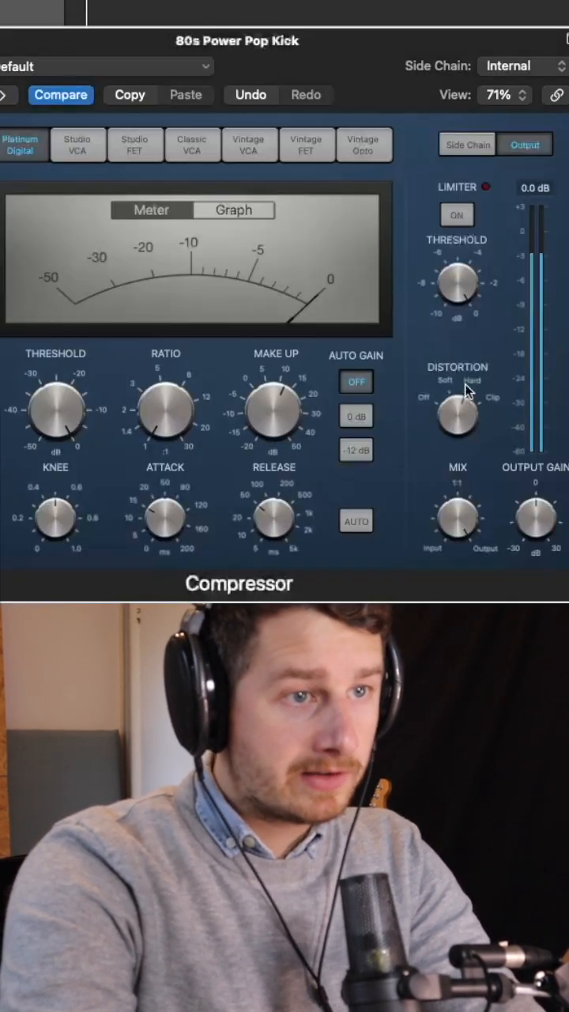